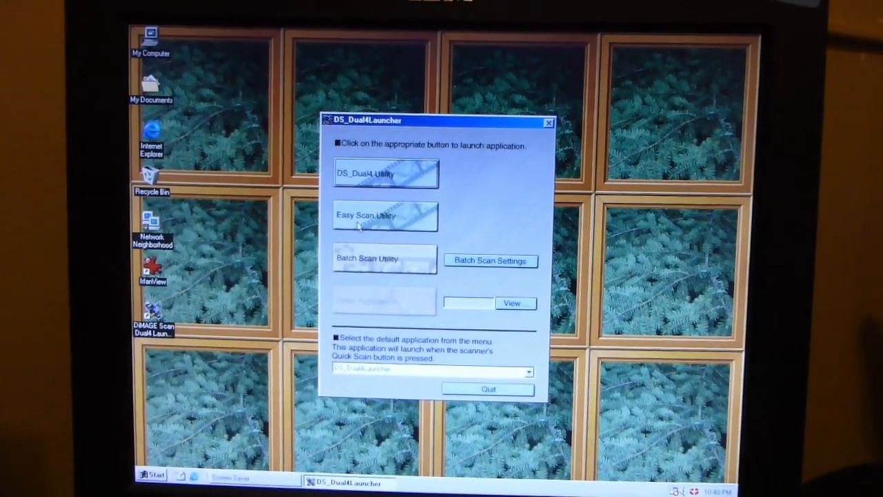
# Step: Launch Easy Scan Utility from the launcher to bring up the DiMAGE Scan Dual IV splash screen
pyautogui.click(384, 215)
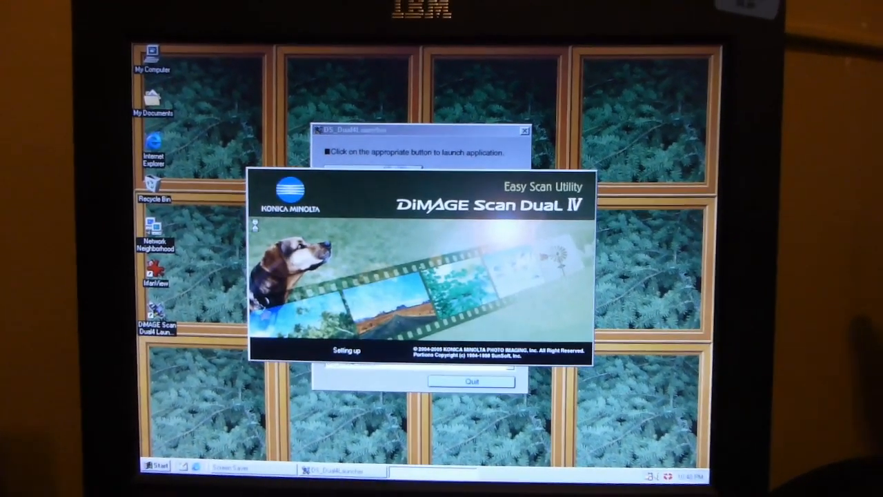